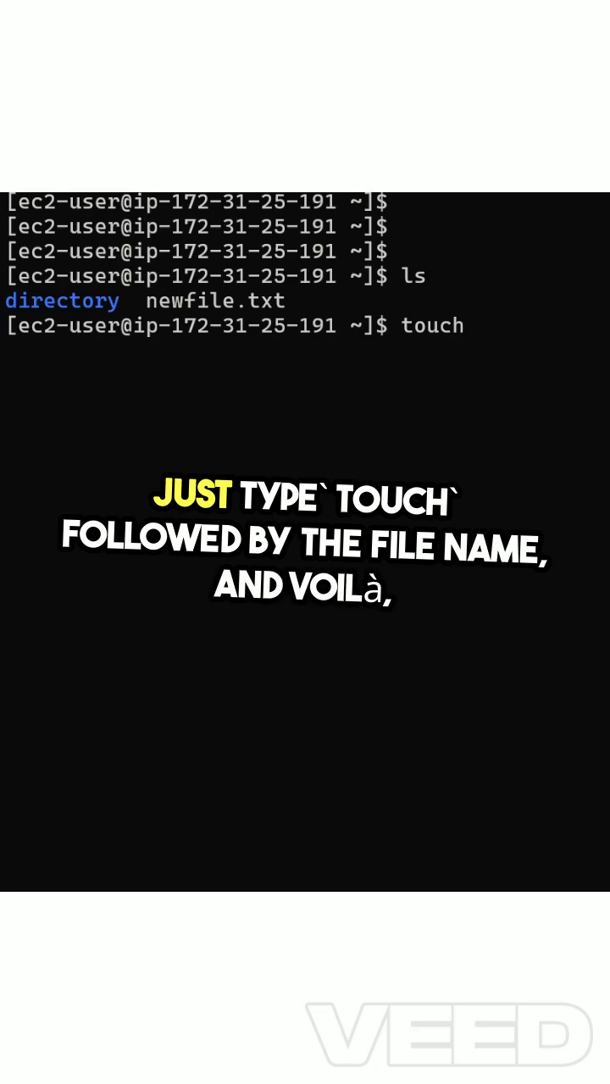
text(file.txt)
text(ls)
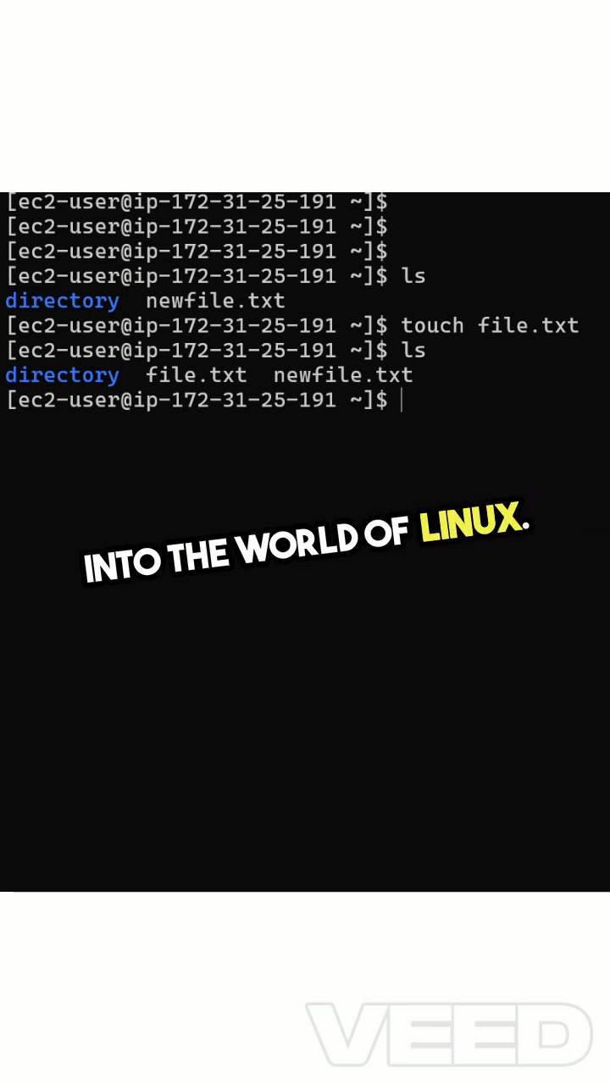